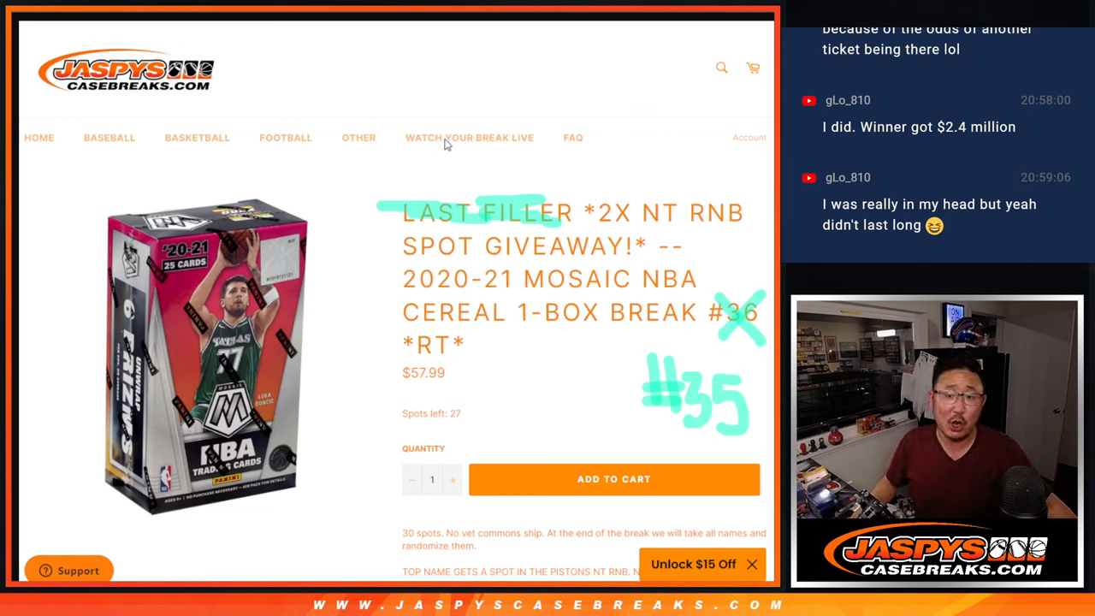
mouse_move(513, 301)
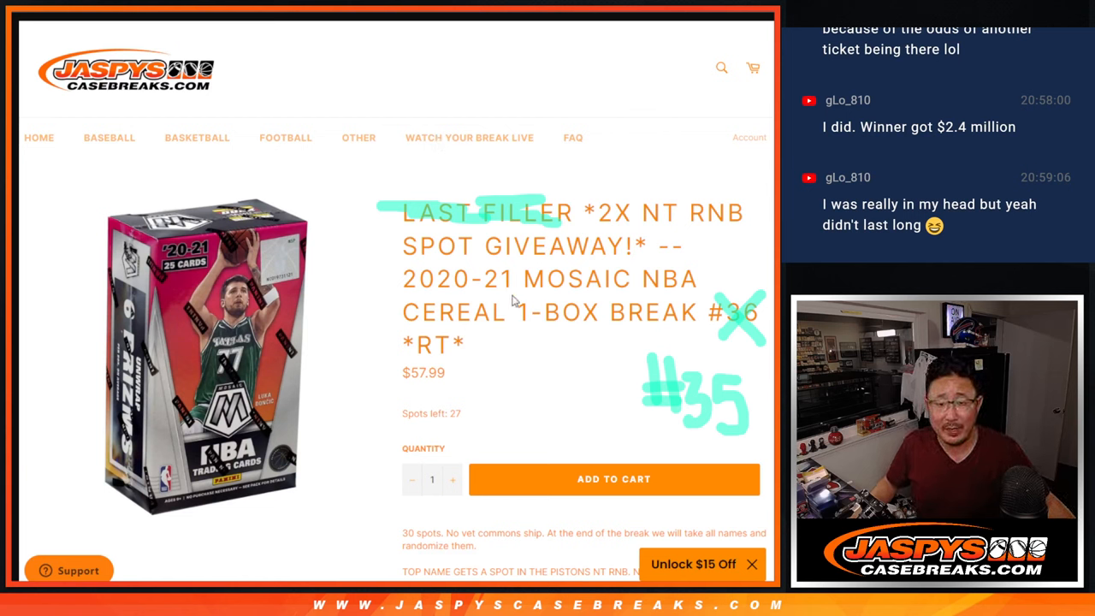
mouse_move(452, 294)
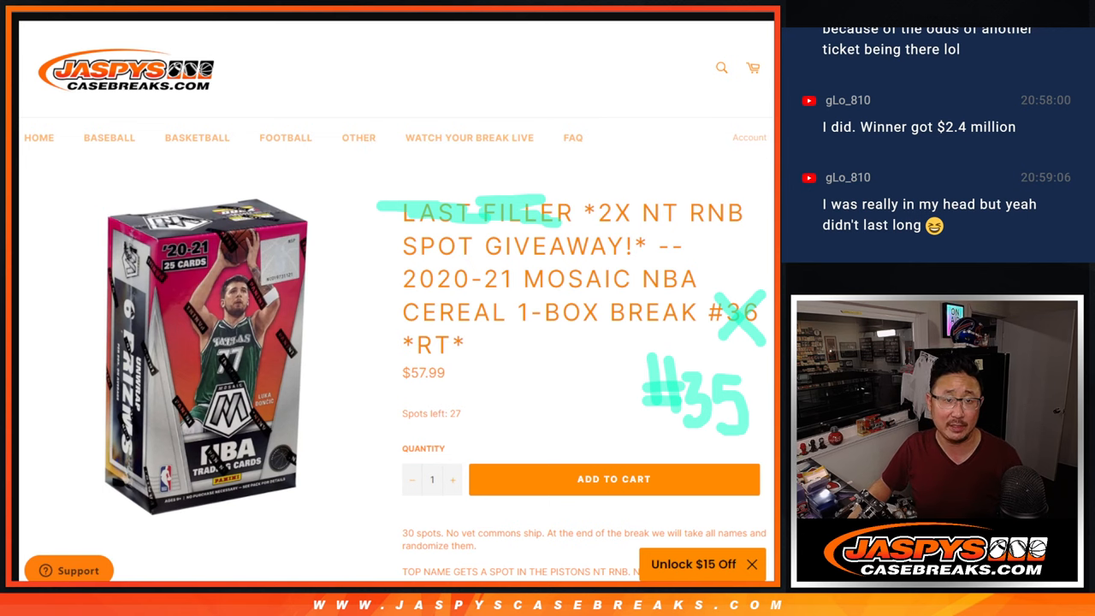
Scroll the Mosaic NBA break listing down to the Pistons and Magic spot rules.
scroll(down, 3)
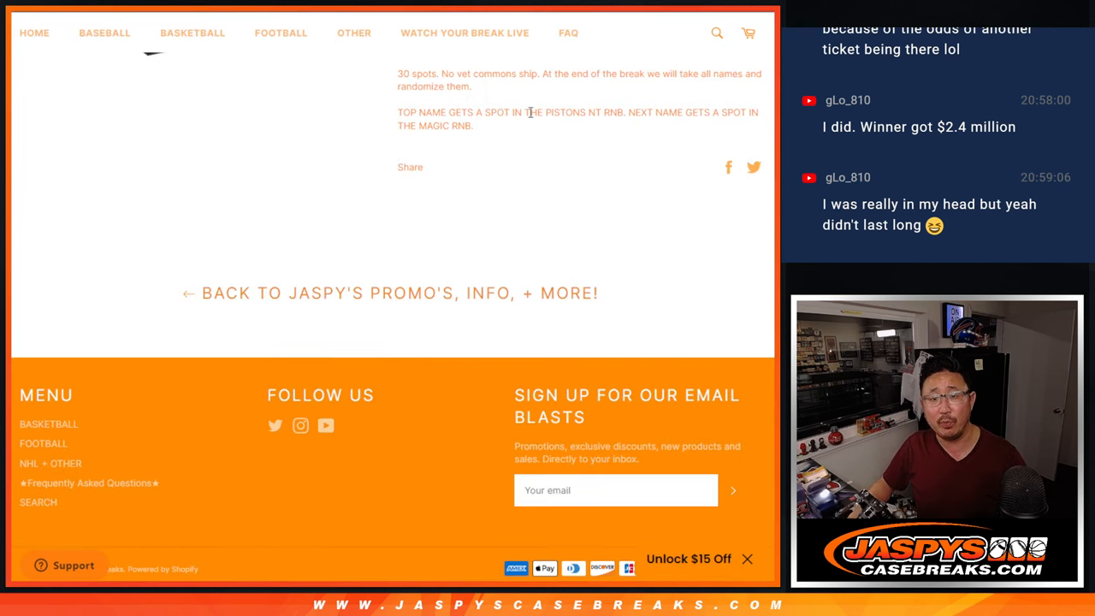
double_click(565, 113)
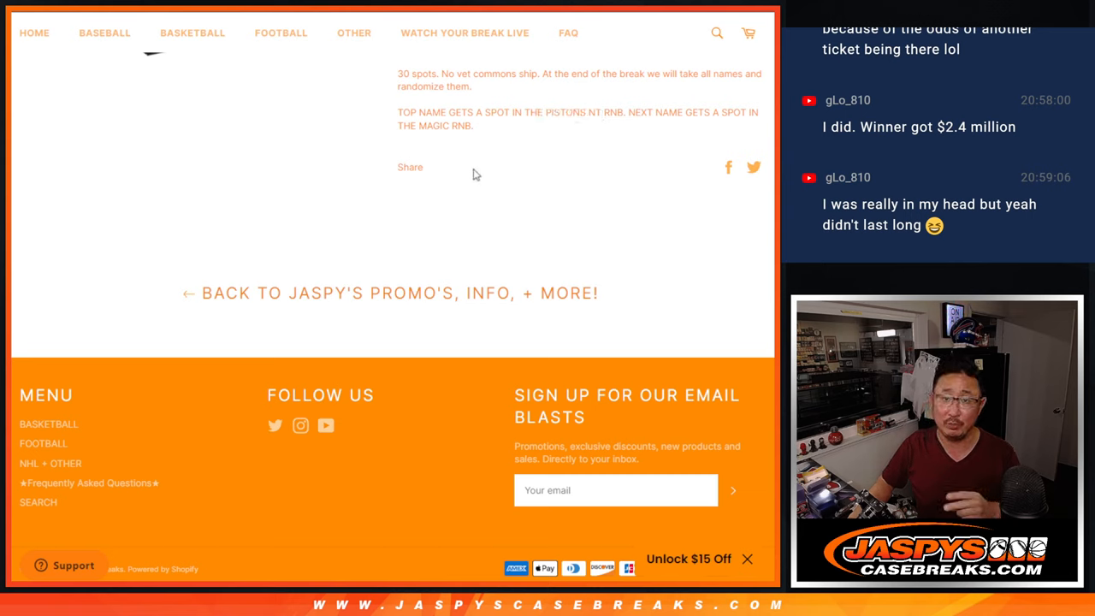
mouse_move(442, 141)
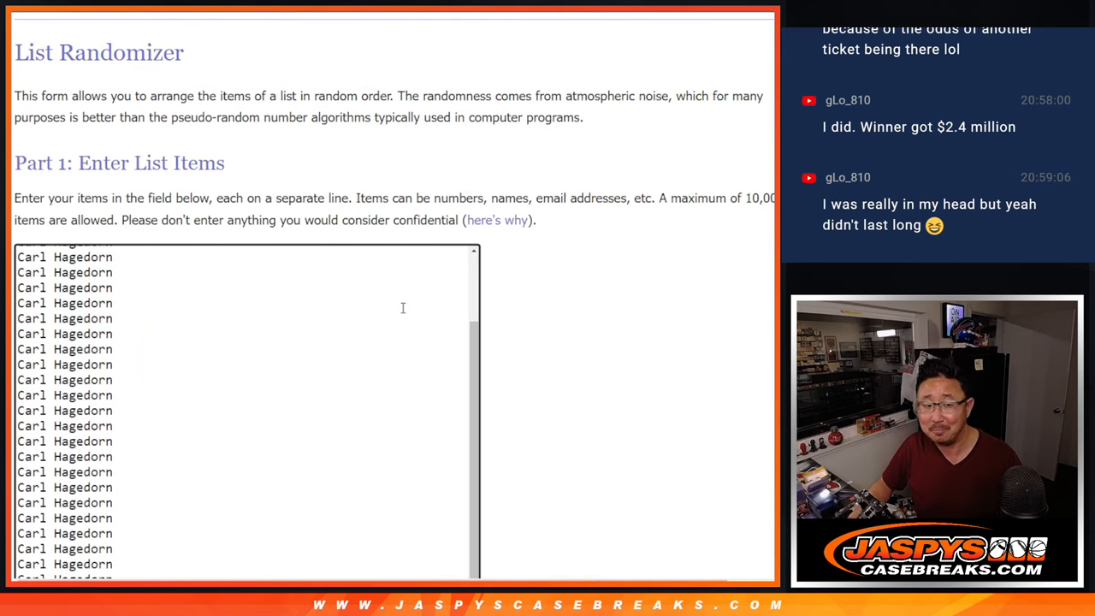
Shuffle the 30 buyer names in the List Randomizer and review the resulting order.
scroll(up, 3)
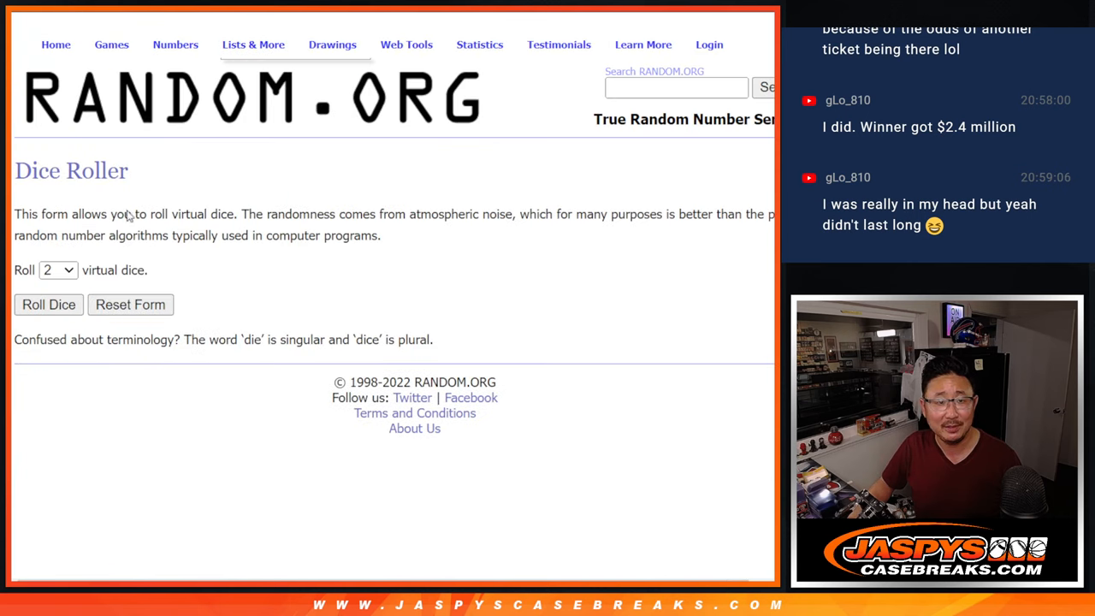
click(48, 305)
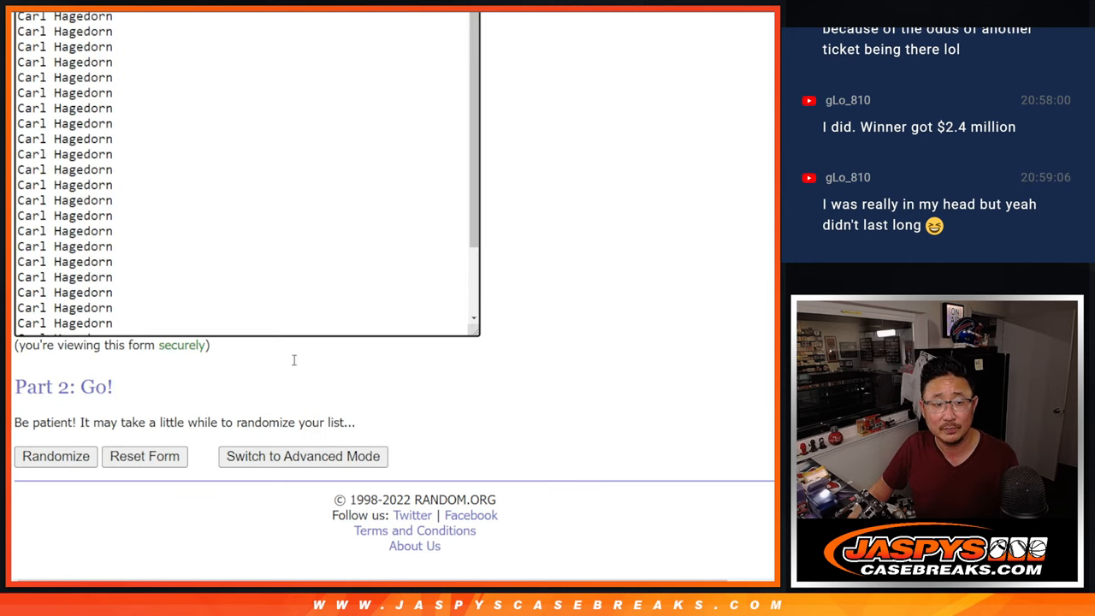
click(55, 455)
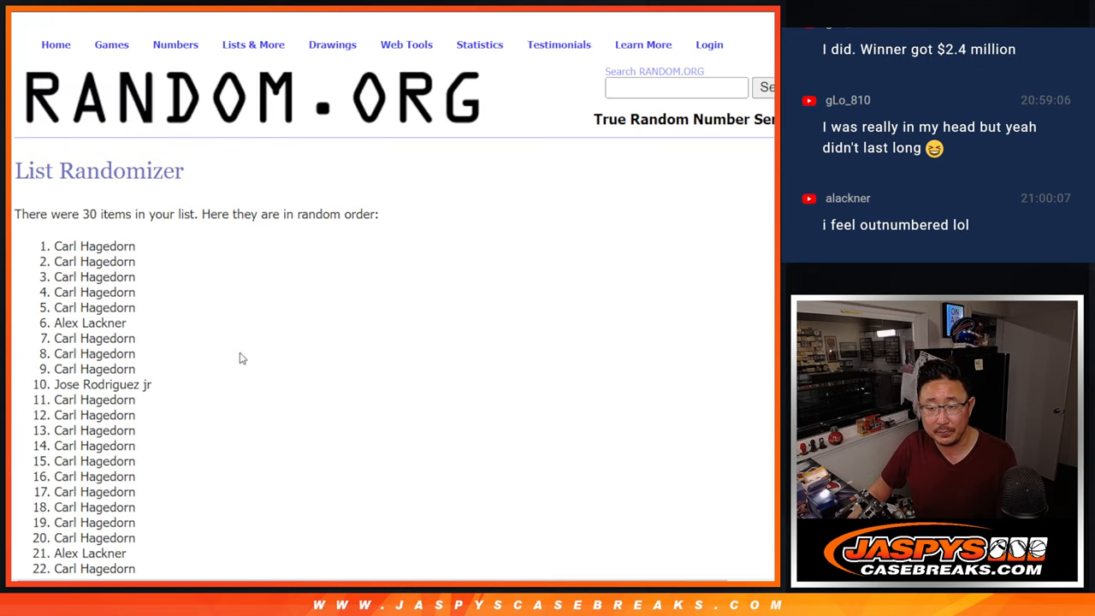
scroll(down, 3)
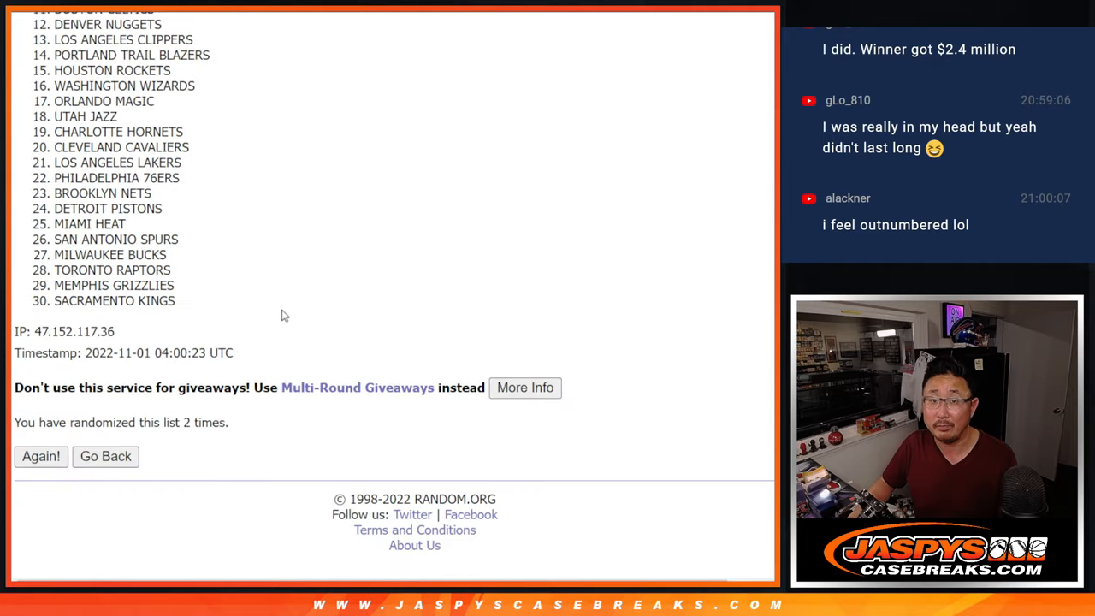
Apply the Sorts Mill Goudy font to the name-and-team table and zoom in.
click(41, 455)
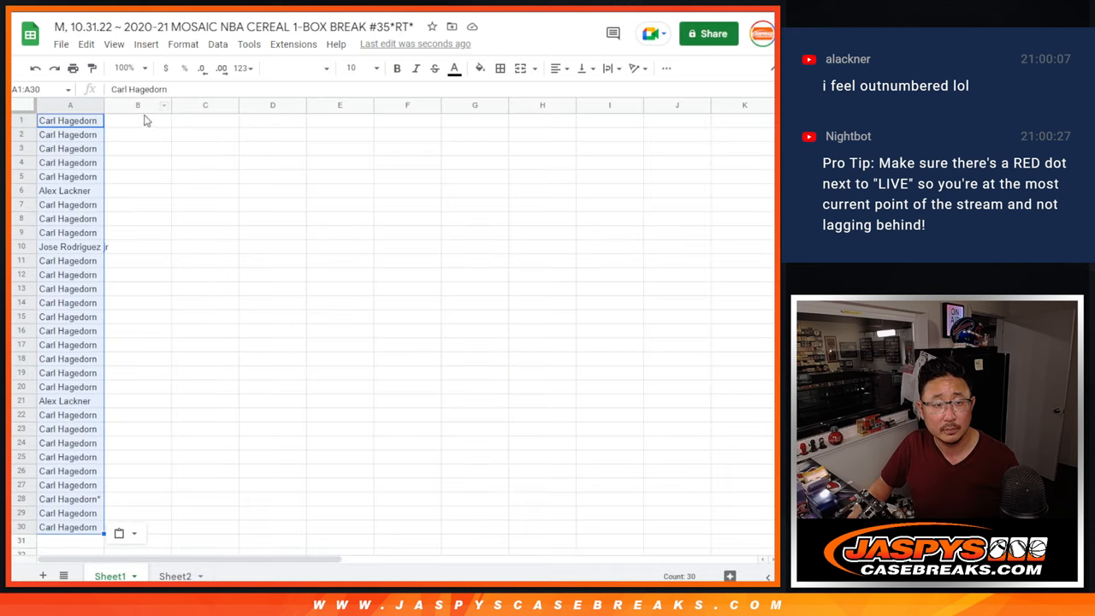
click(294, 68)
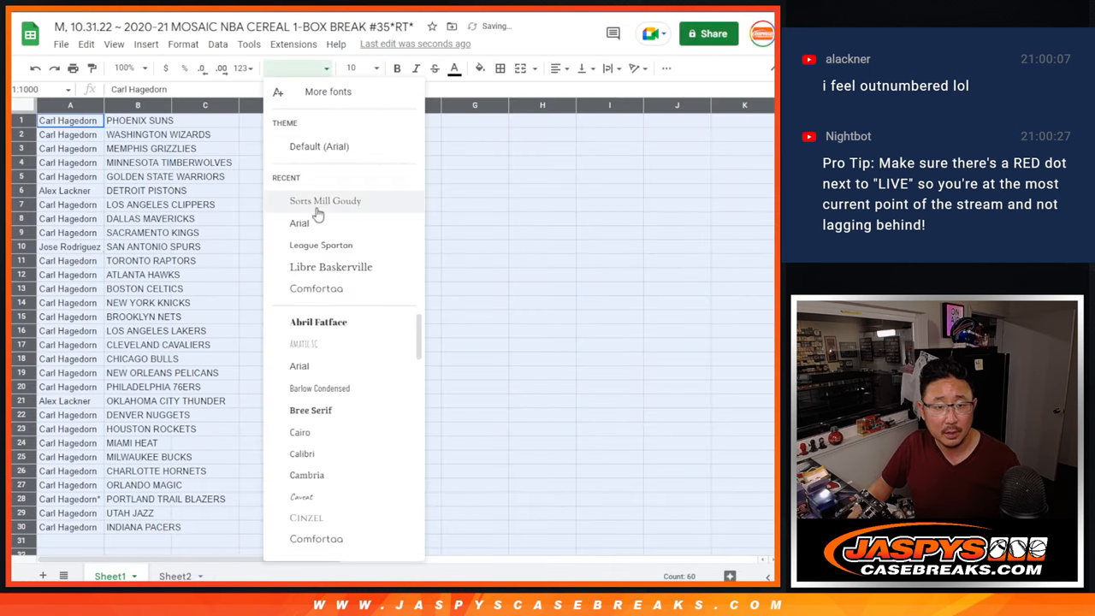
click(325, 200)
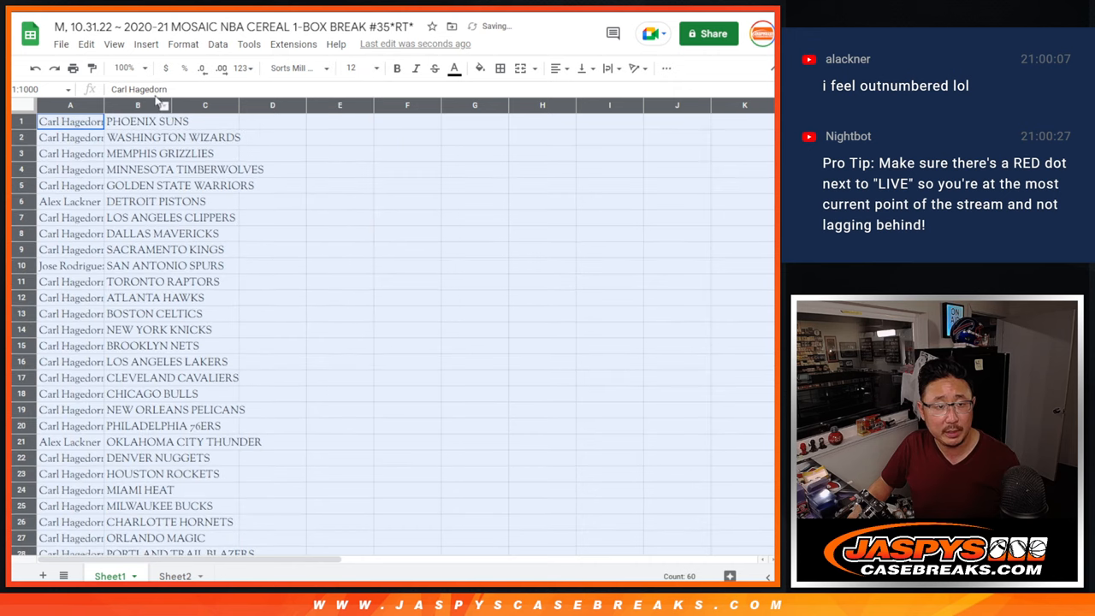
click(123, 69)
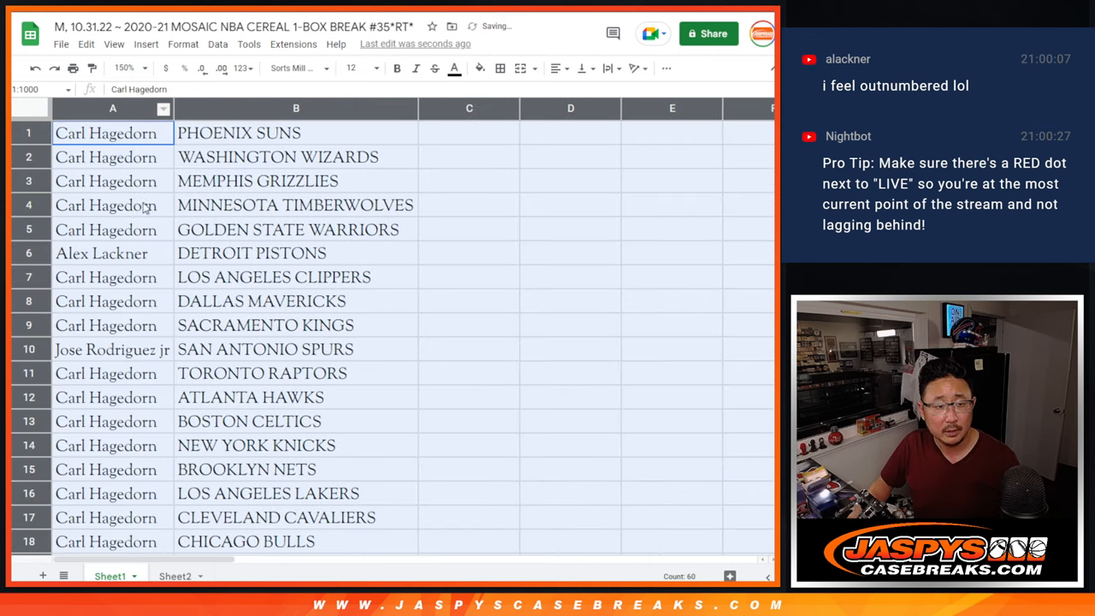
Sort the paired rows by team column B A→Z and bring up print settings.
click(101, 253)
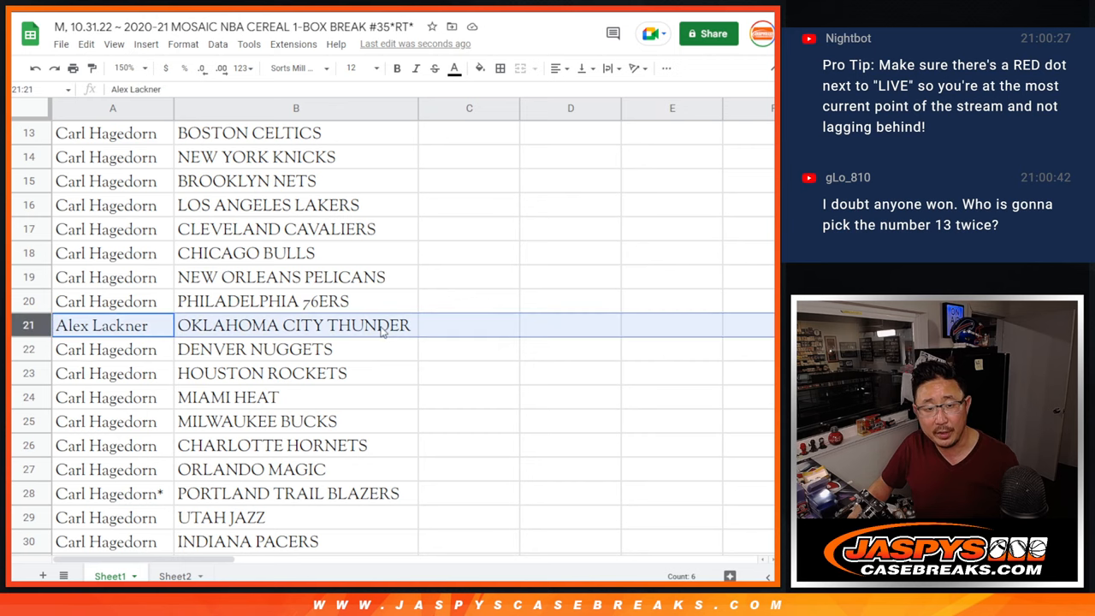
scroll(up, 3)
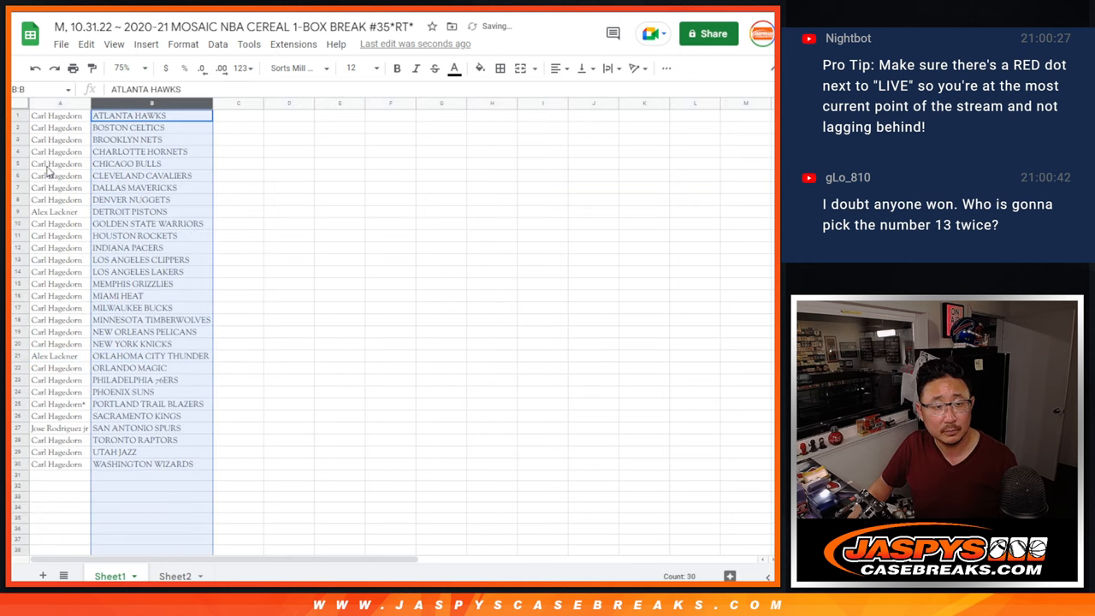
click(499, 69)
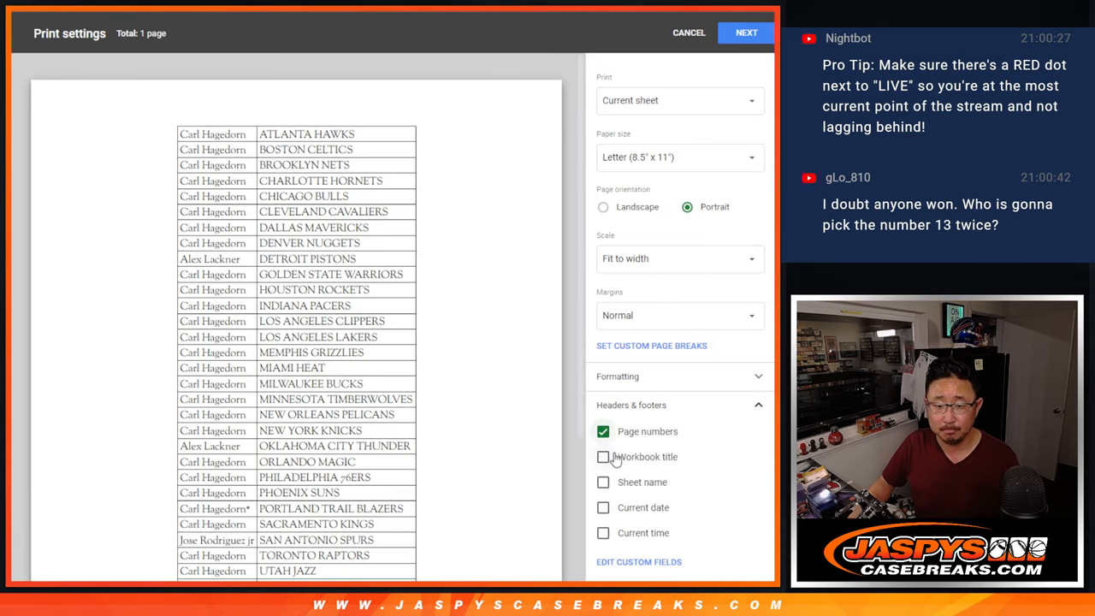
Accept the print layout and send the name-and-team table to the printer.
click(746, 33)
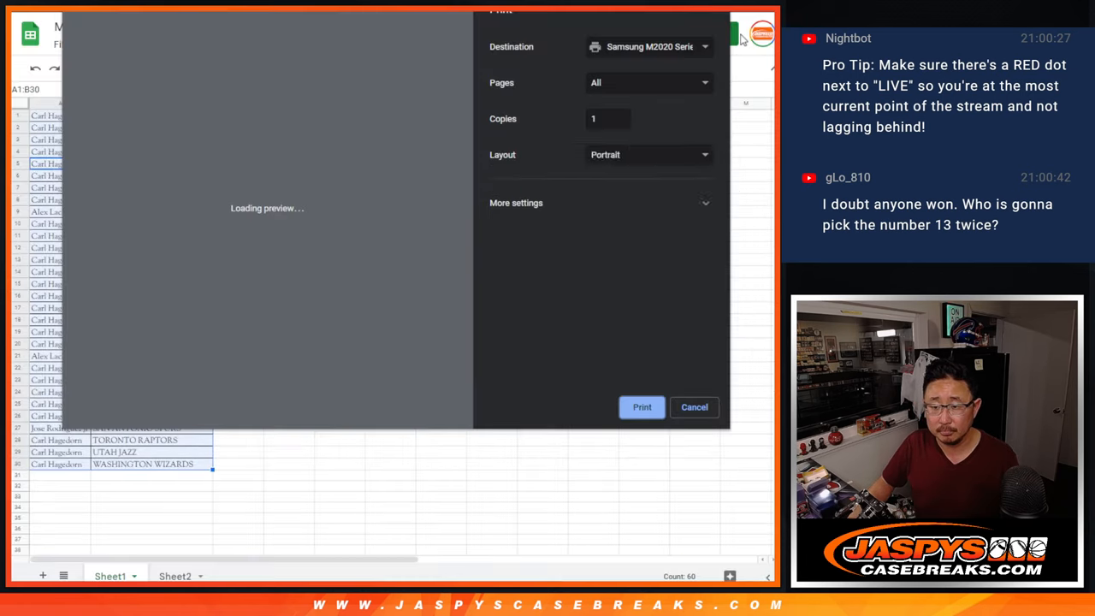
click(694, 407)
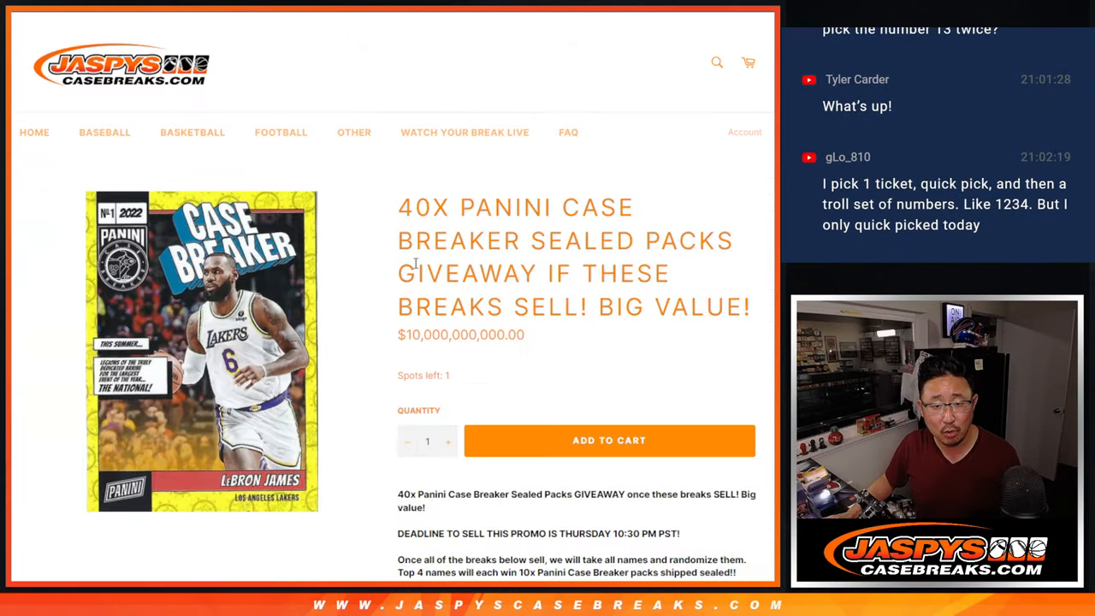
Scroll through the 40x Panini Case Breaker giveaway description.
scroll(down, 3)
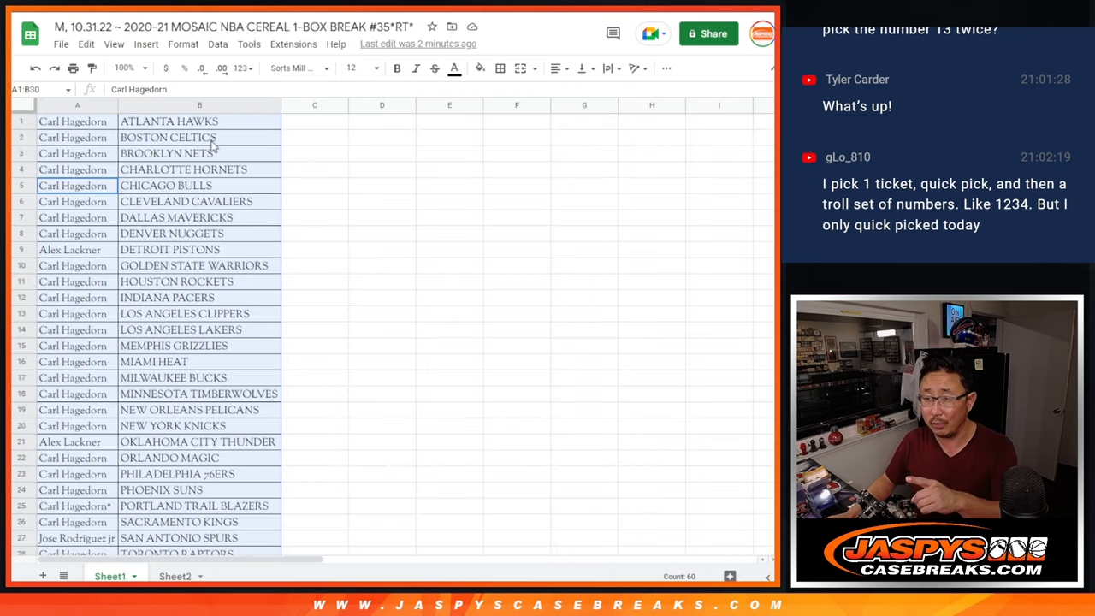
Switch to Sheet2 showing the red DET and blue ORL NT RNB spot labels.
scroll(down, 3)
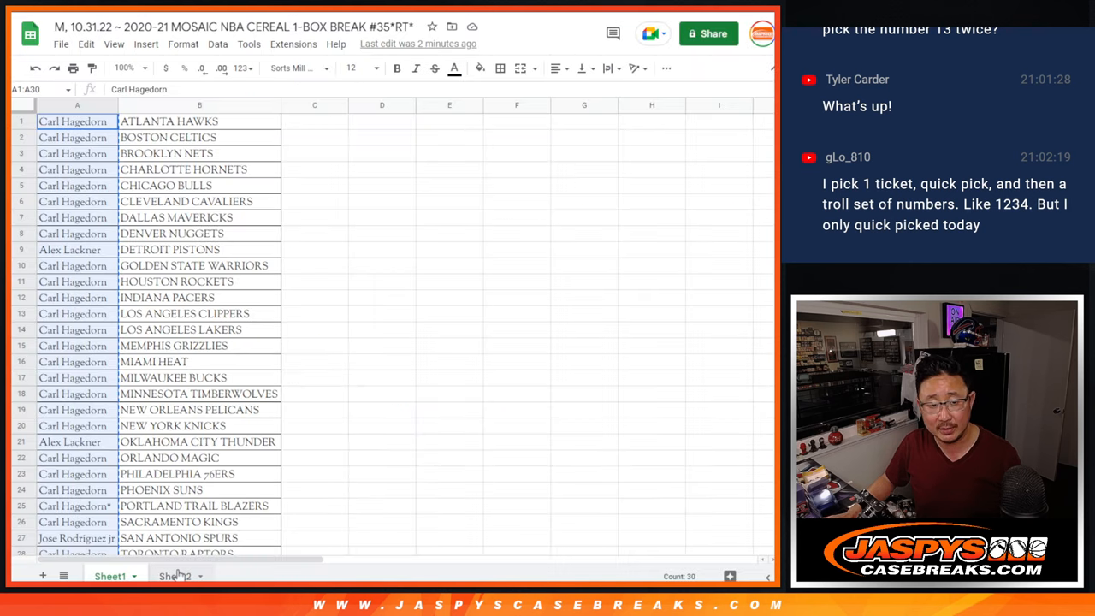
click(175, 574)
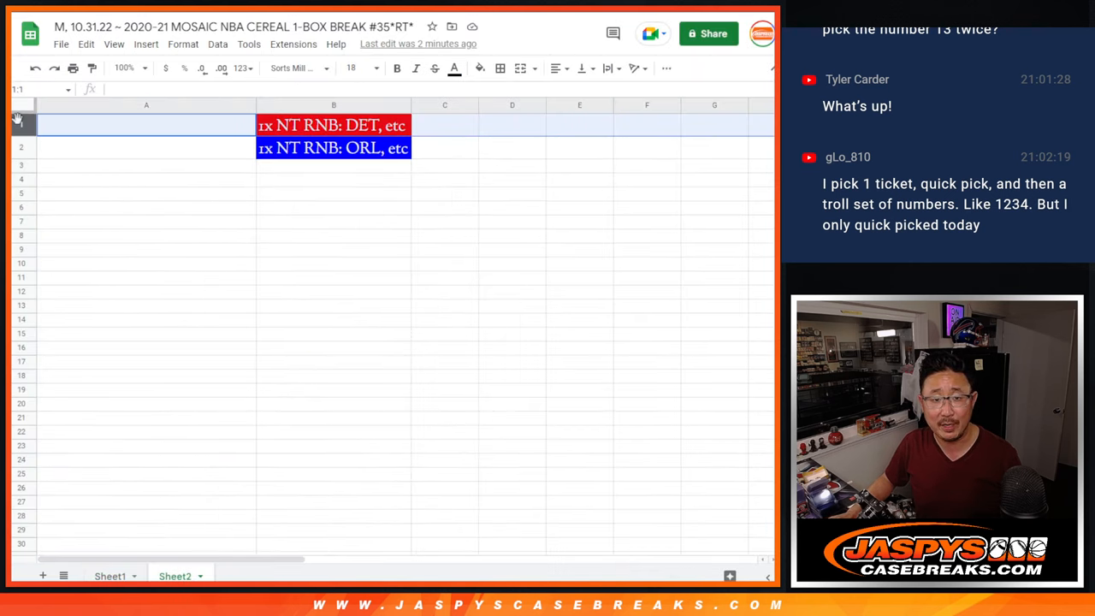
click(147, 147)
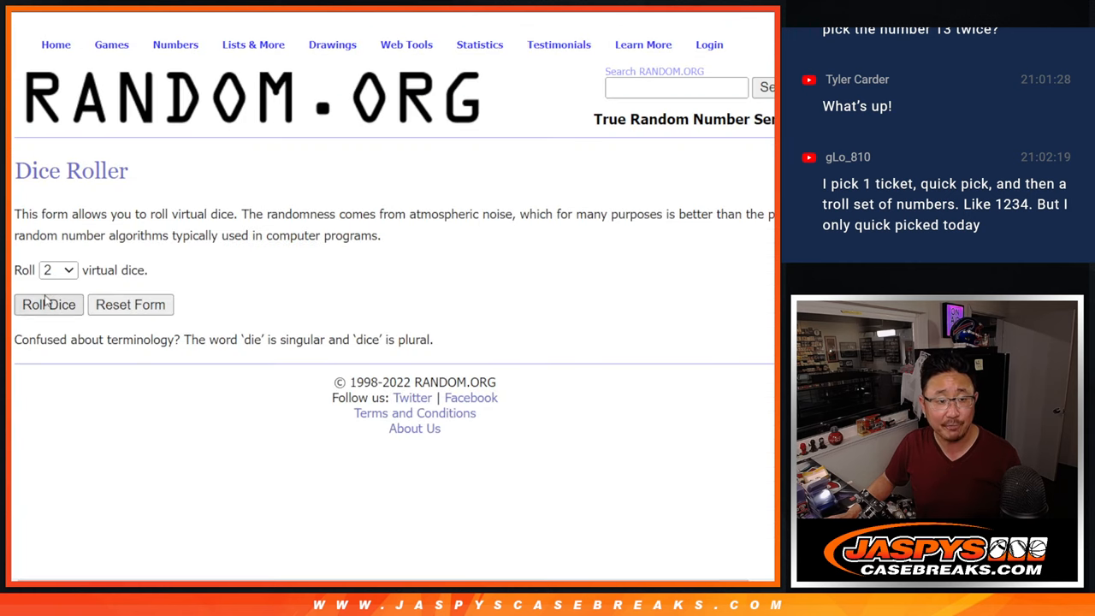
Roll the dice, then shuffle the 30 buyer names seven times for the giveaway winners.
click(48, 305)
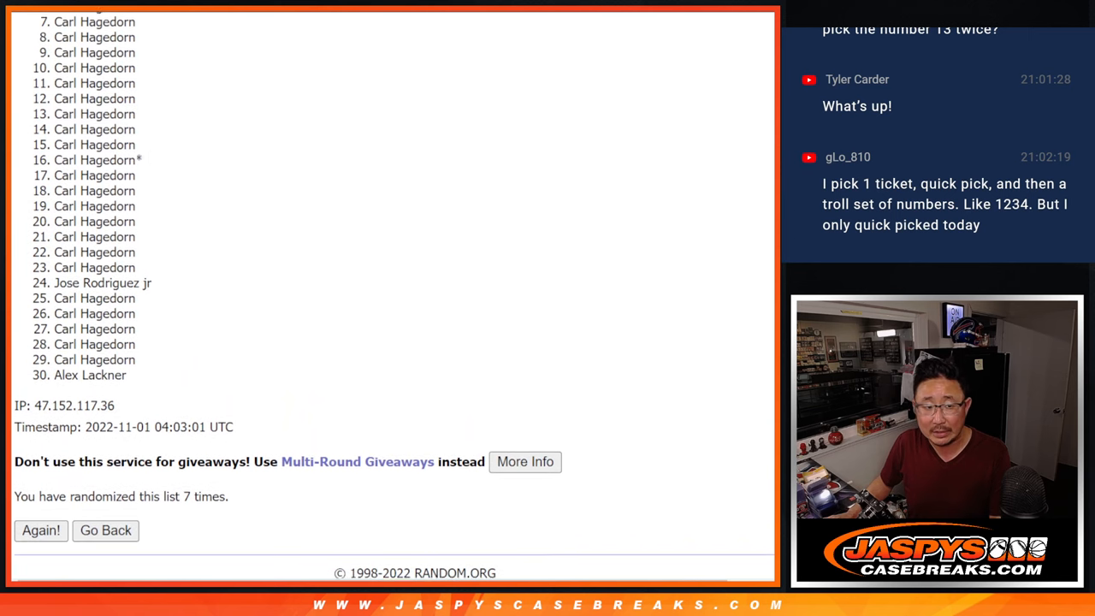
scroll(up, 3)
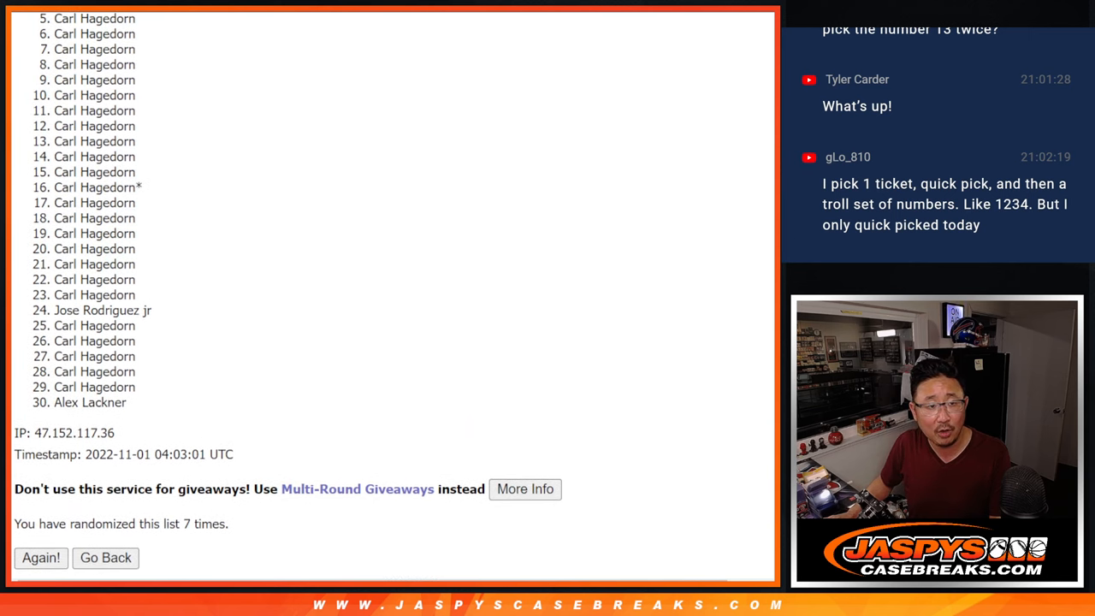
scroll(down, 3)
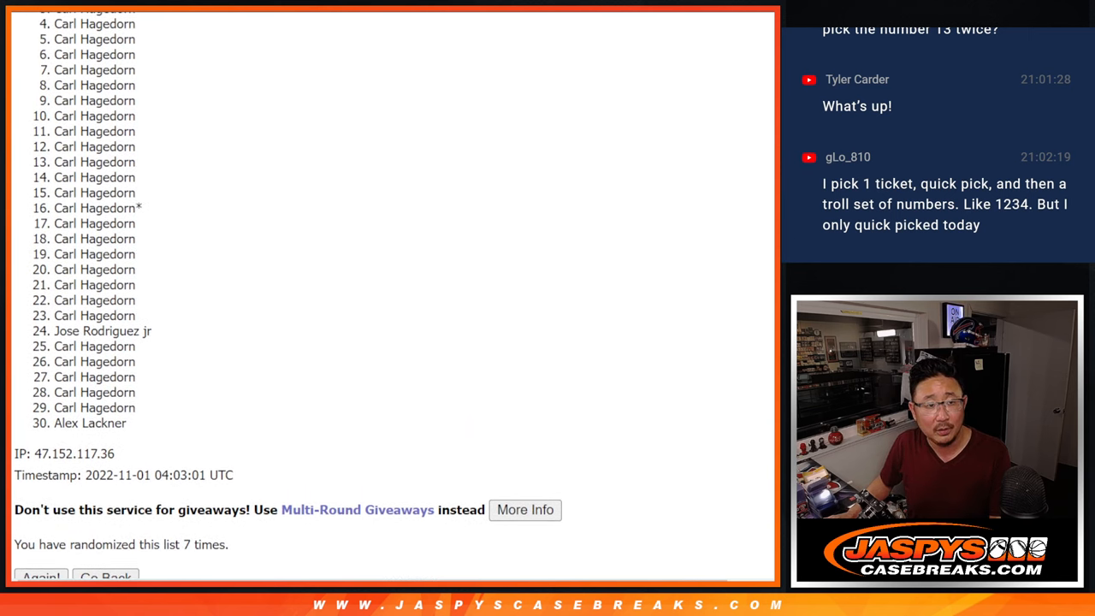
scroll(down, 3)
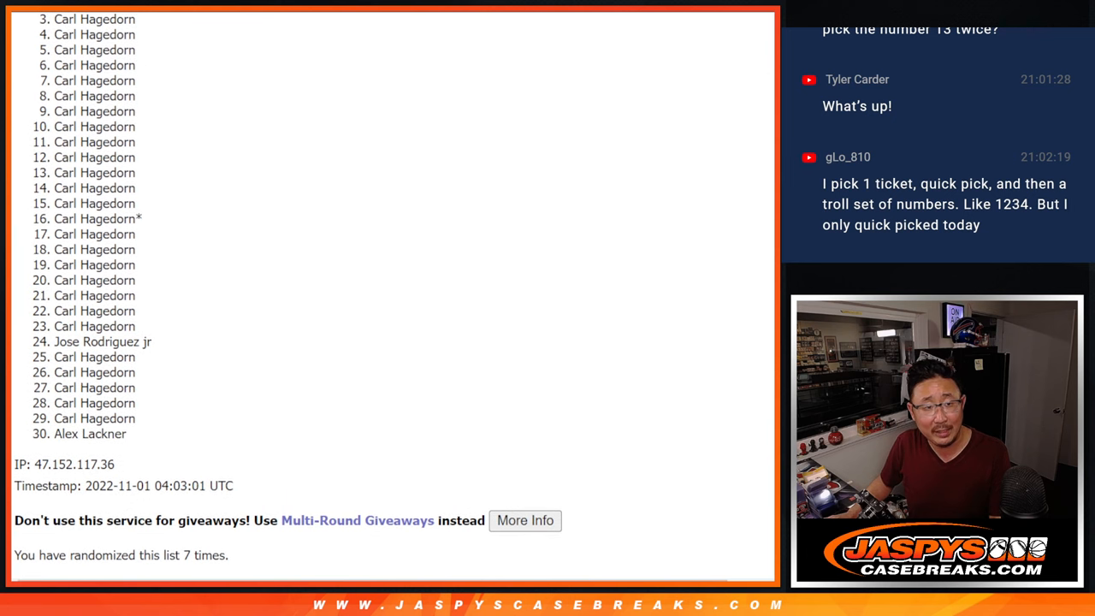
scroll(up, 3)
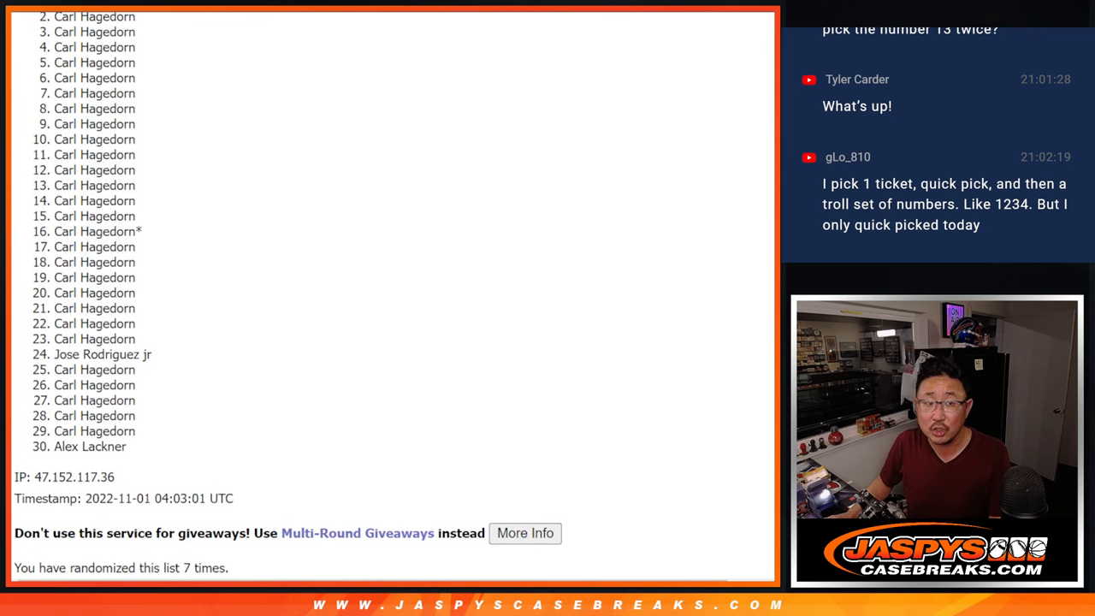
scroll(up, 3)
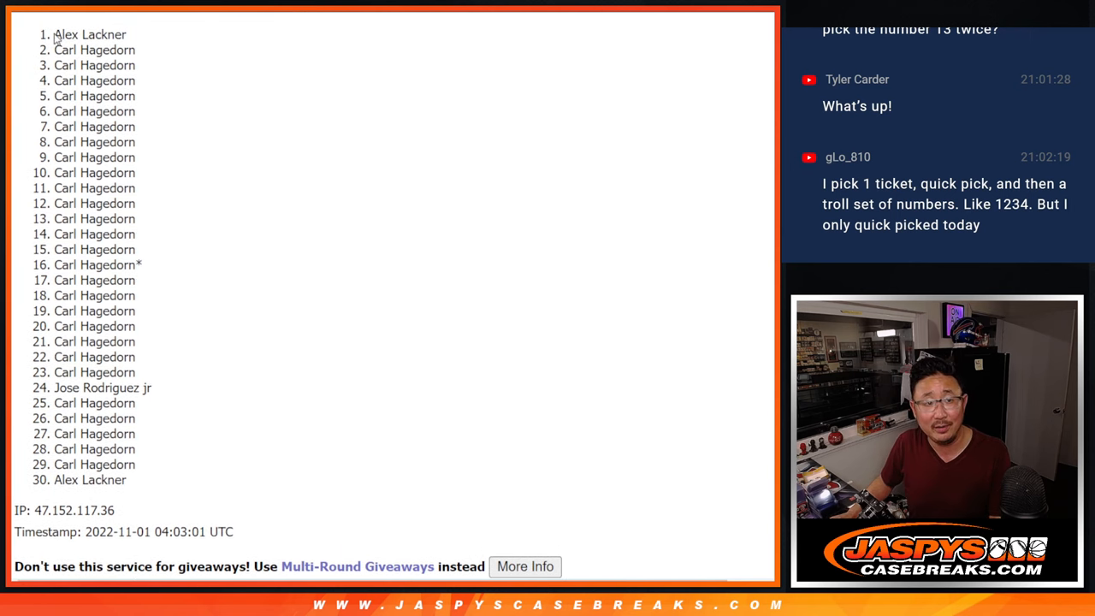
drag(55, 34, 133, 49)
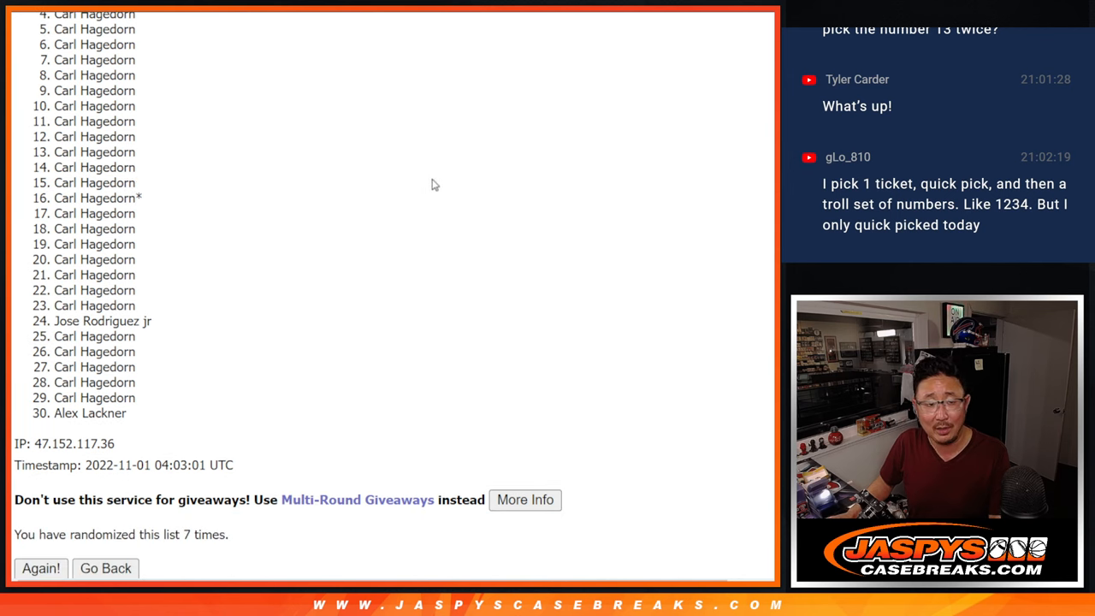
mouse_move(376, 238)
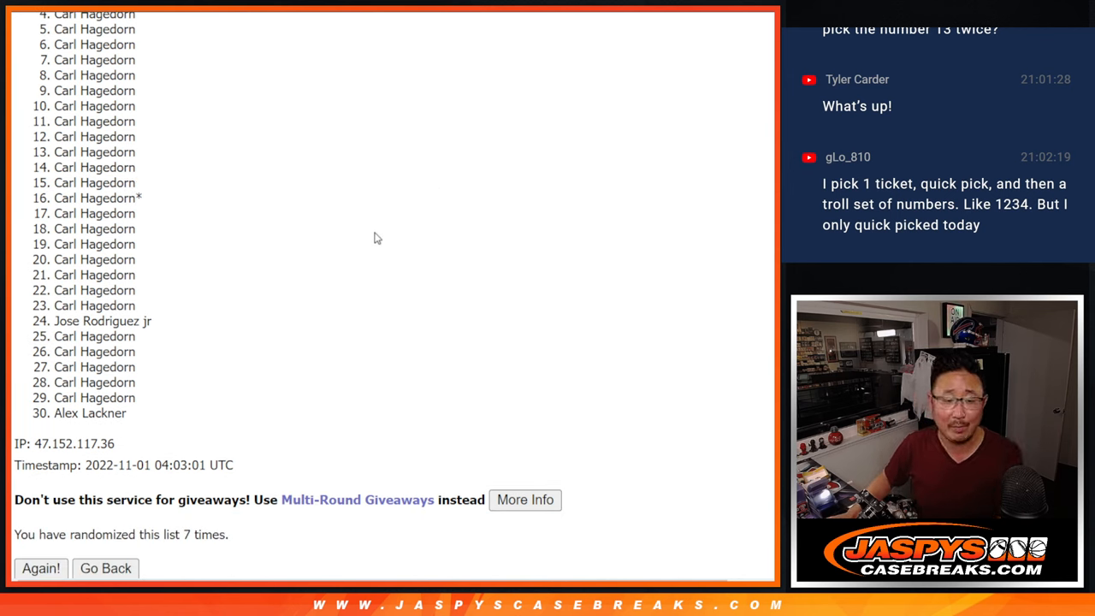